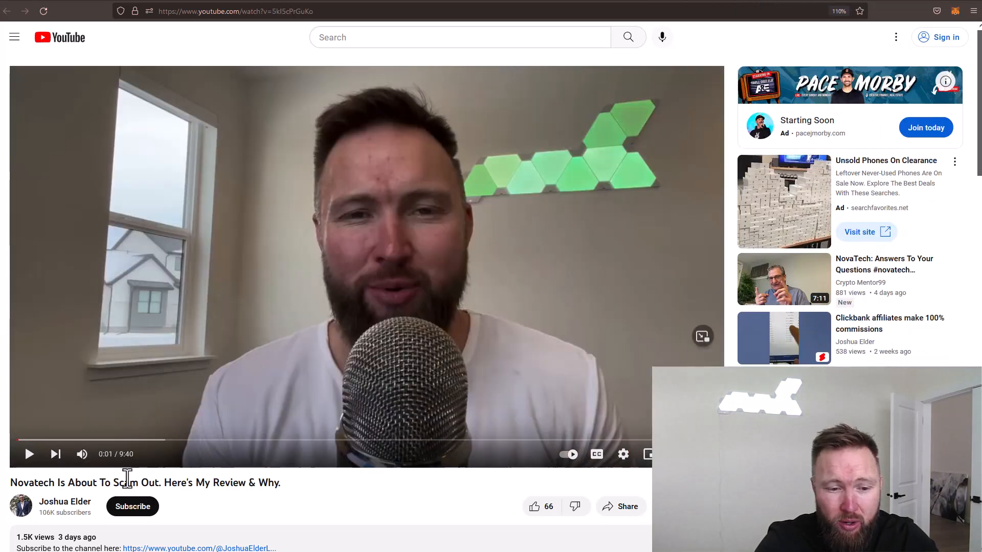
- Switch from the YouTube Novatech review to the Instagram profile page with stories and posts grid
double_click(76, 483)
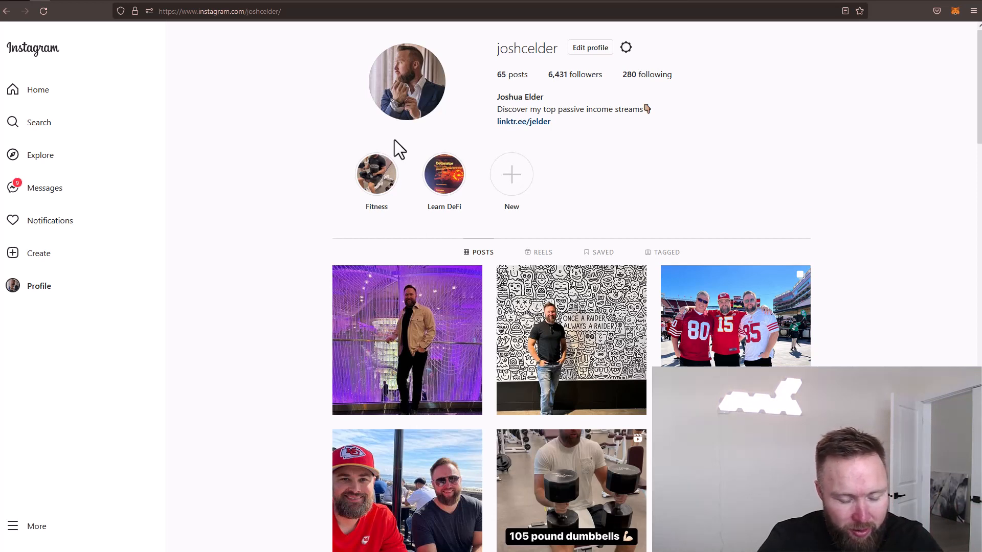
left_click(279, 11)
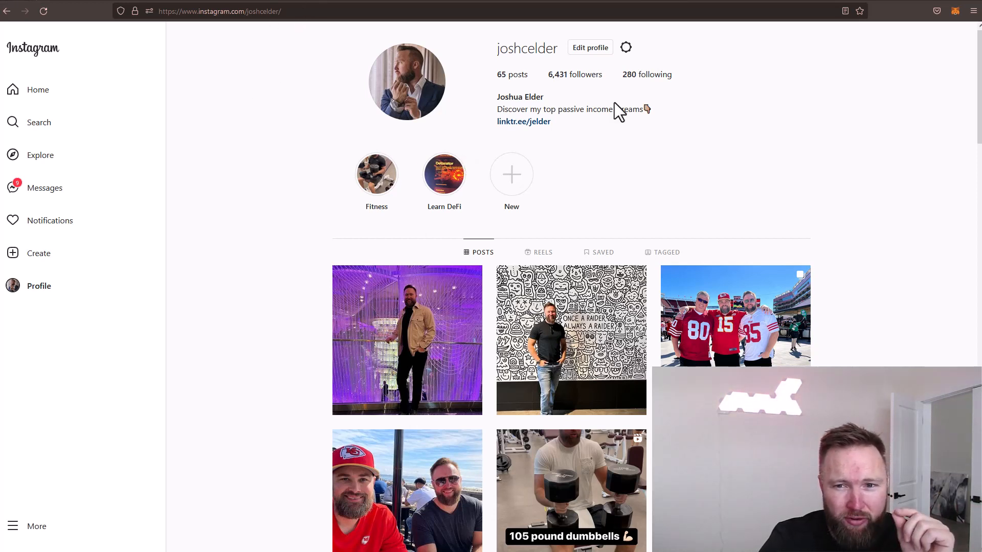
mouse_move(682, 172)
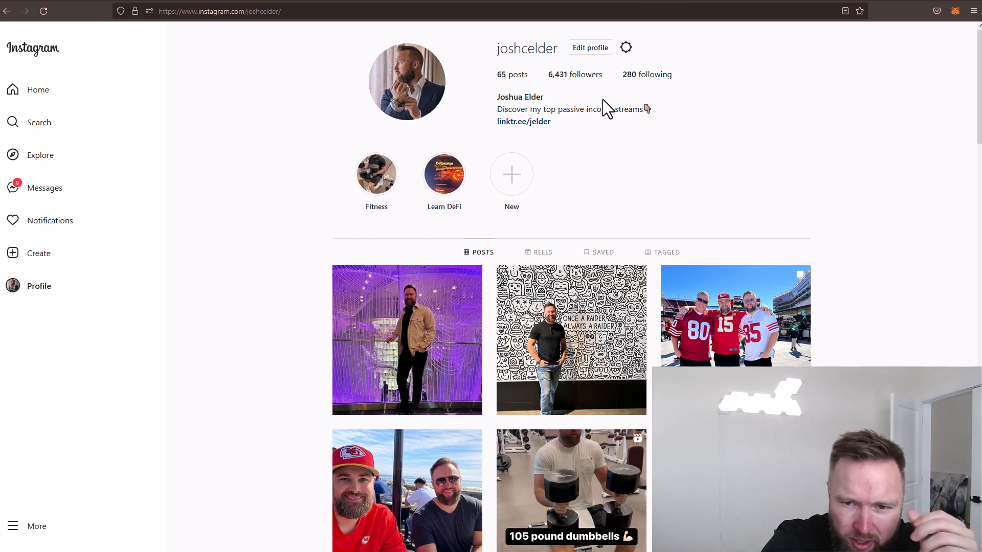
mouse_move(593, 189)
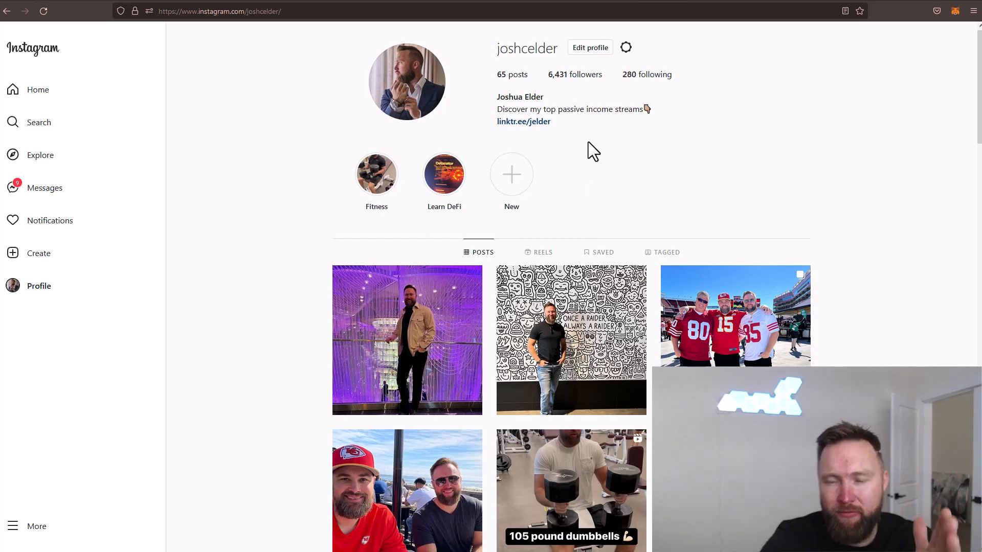
mouse_move(781, 86)
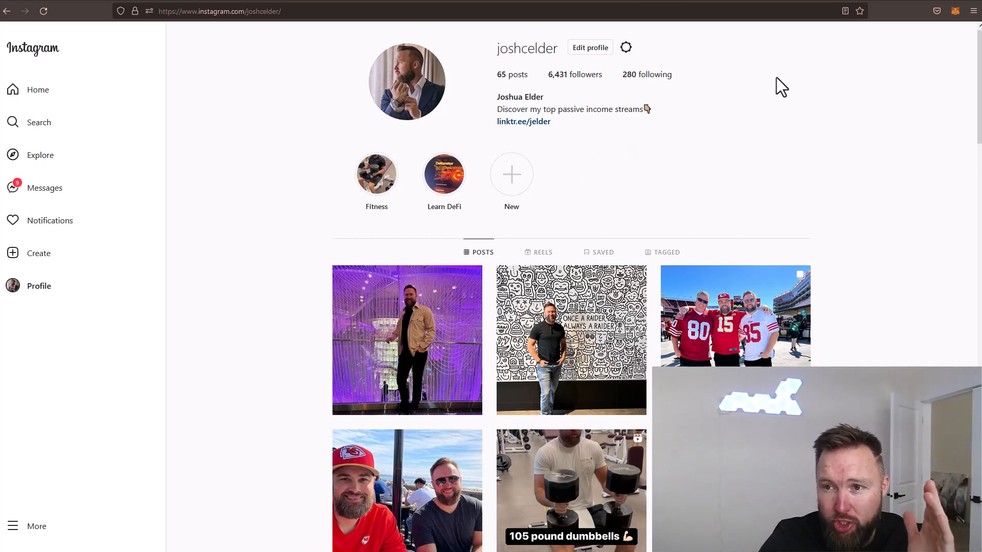
mouse_move(800, 170)
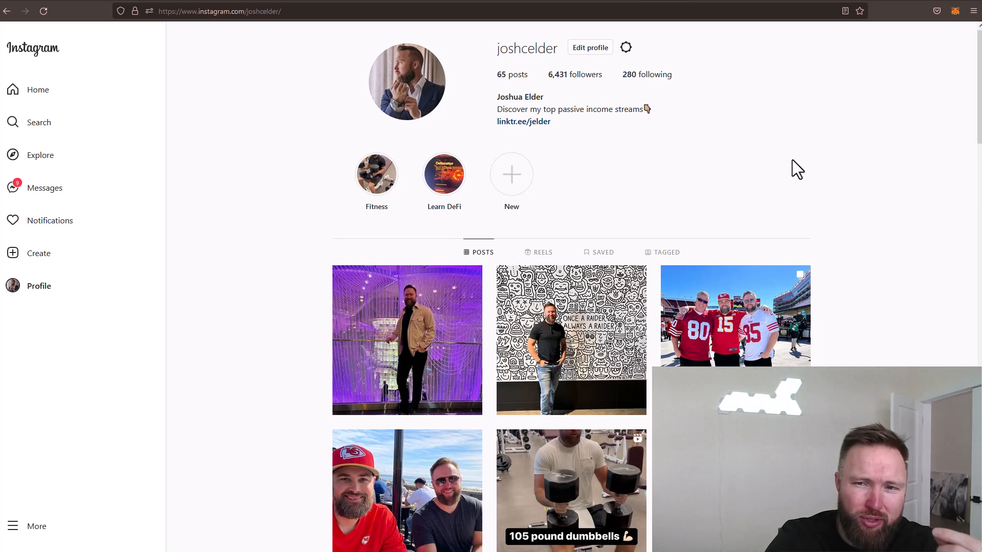
mouse_move(625, 162)
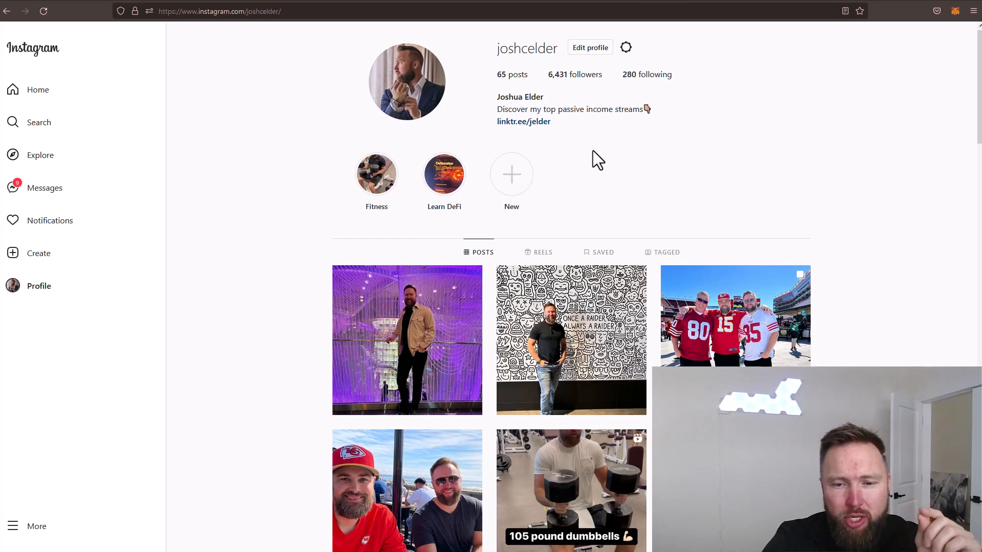
mouse_move(783, 207)
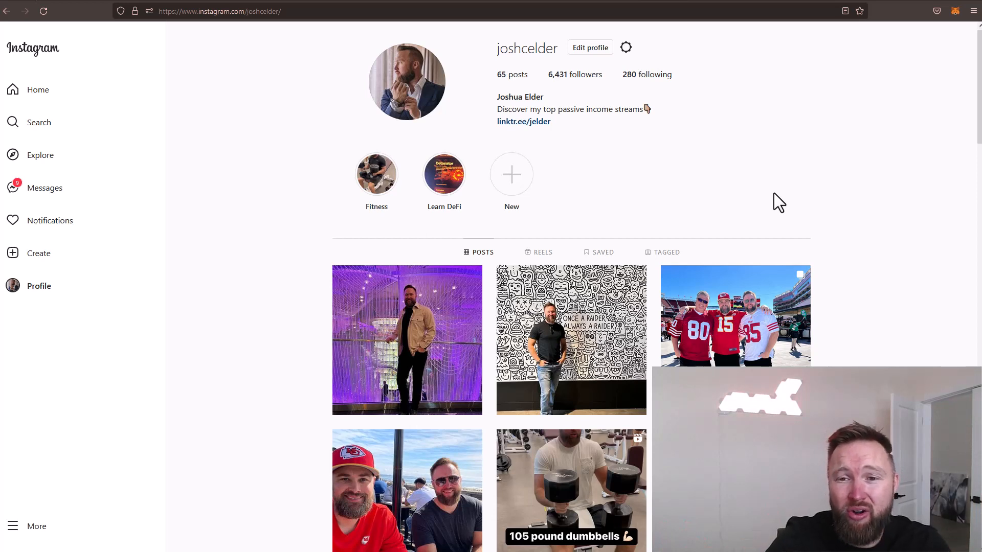
mouse_move(771, 197)
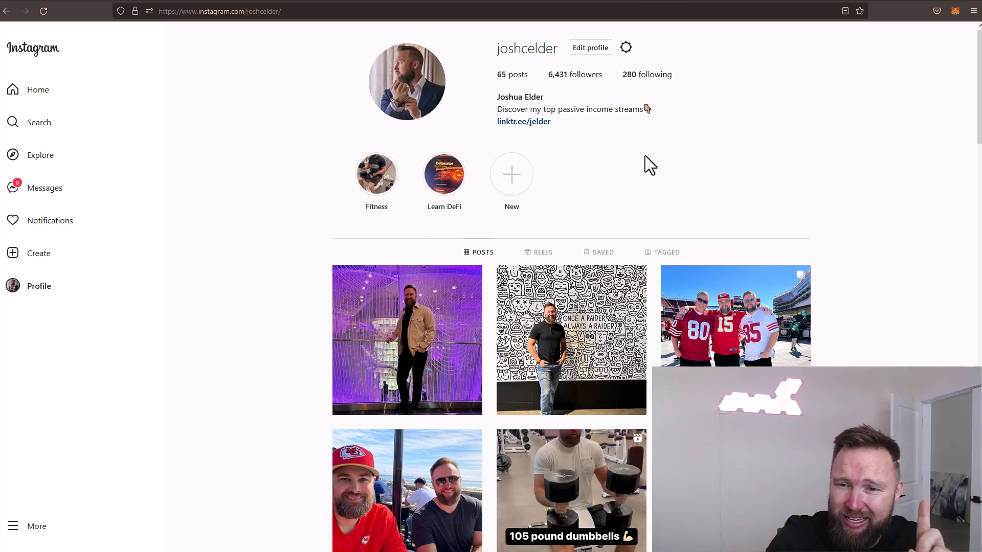
mouse_move(632, 171)
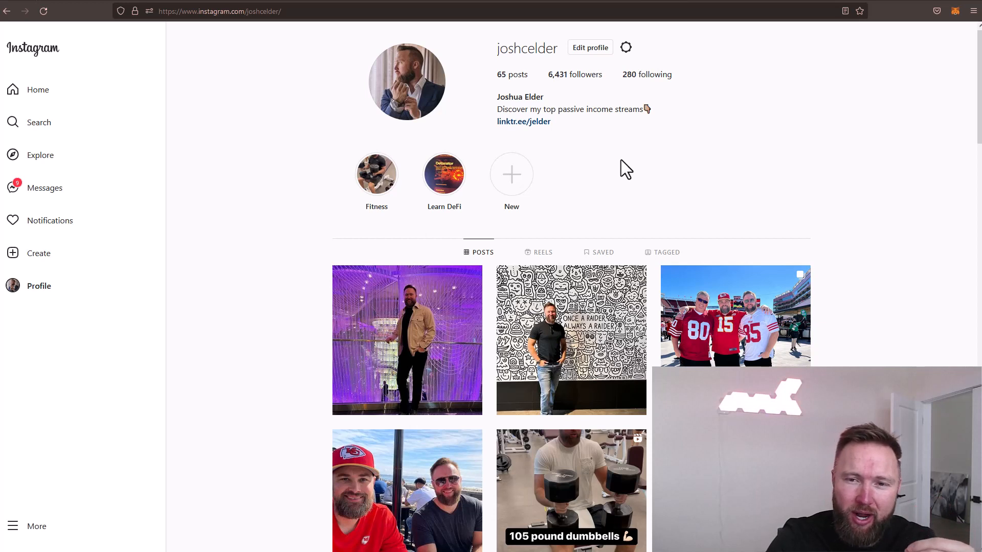
mouse_move(623, 167)
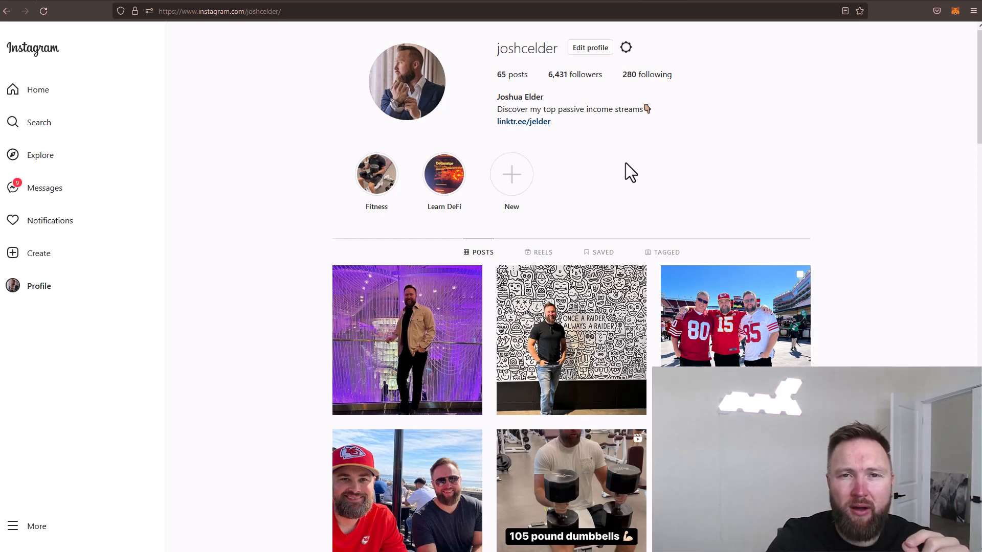
mouse_move(742, 195)
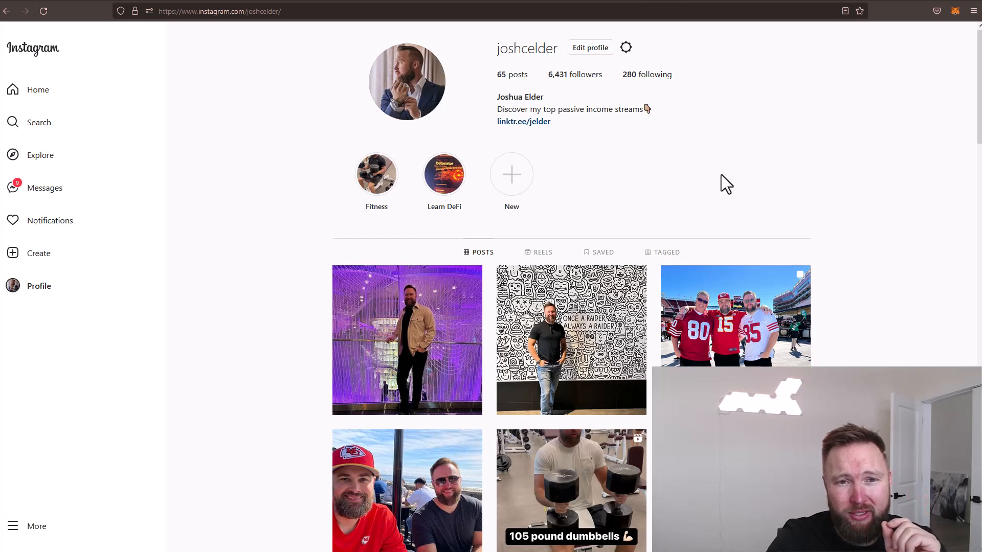
mouse_move(776, 193)
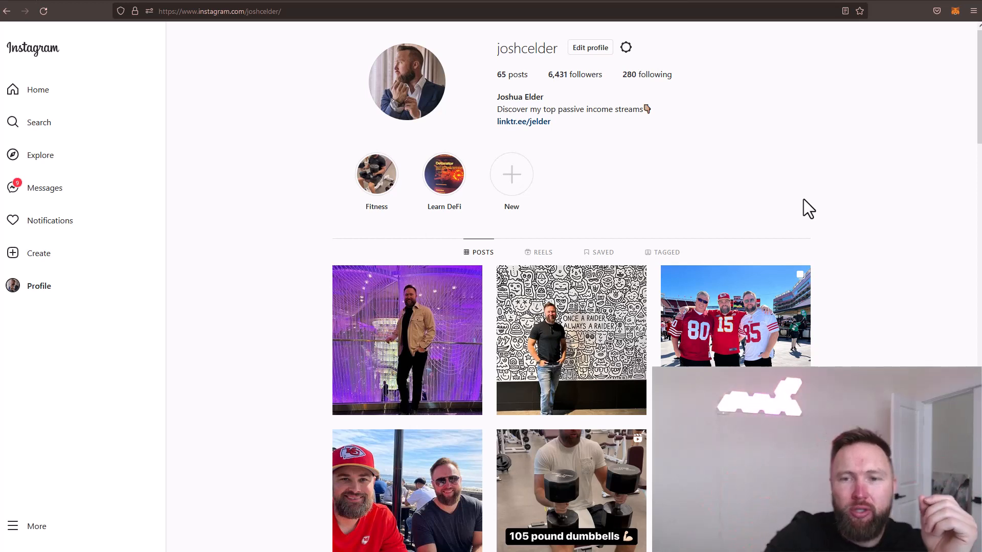
mouse_move(823, 132)
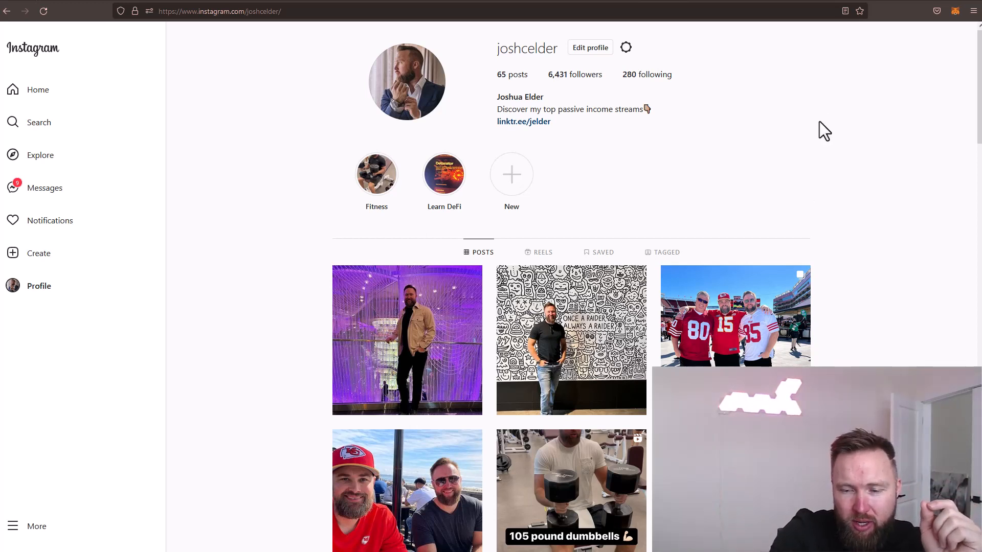
mouse_move(838, 128)
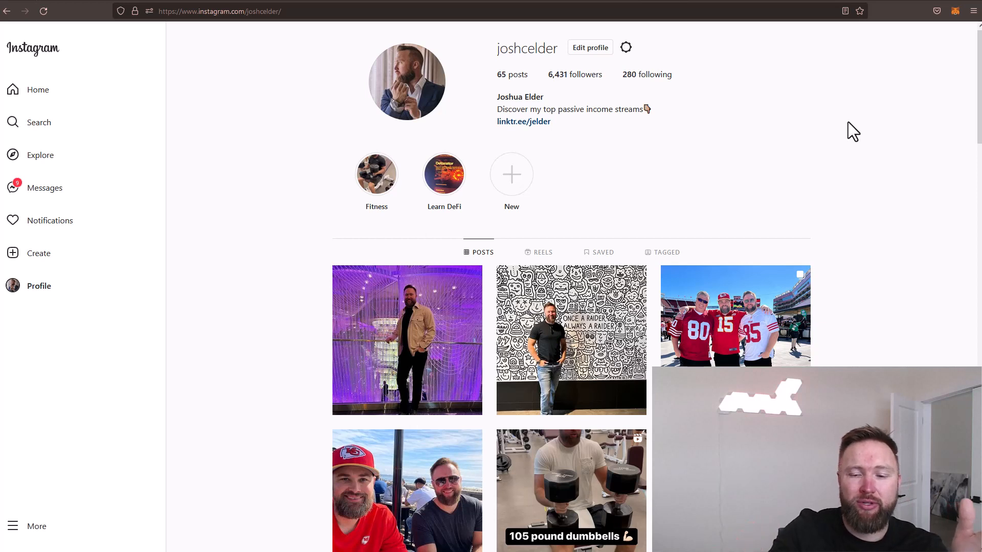
mouse_move(369, 154)
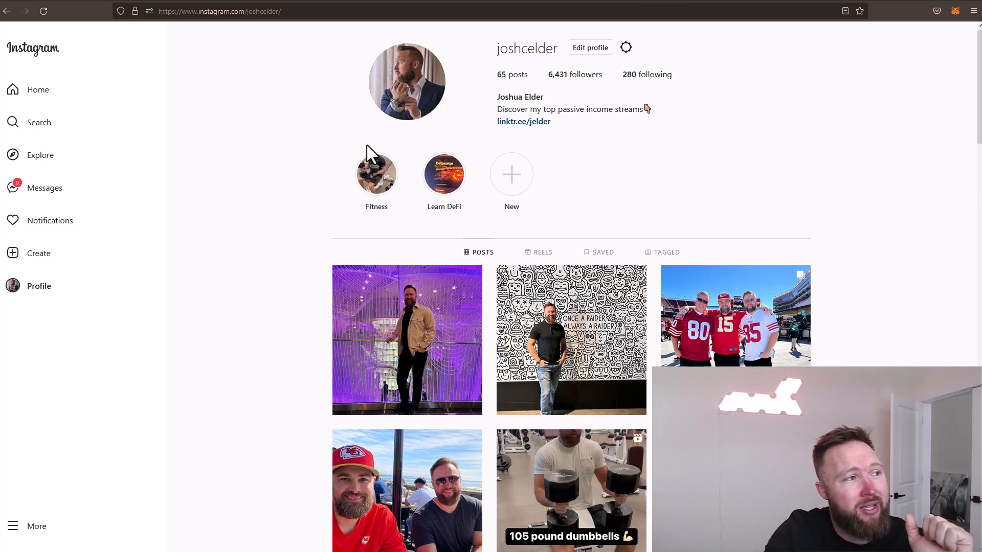